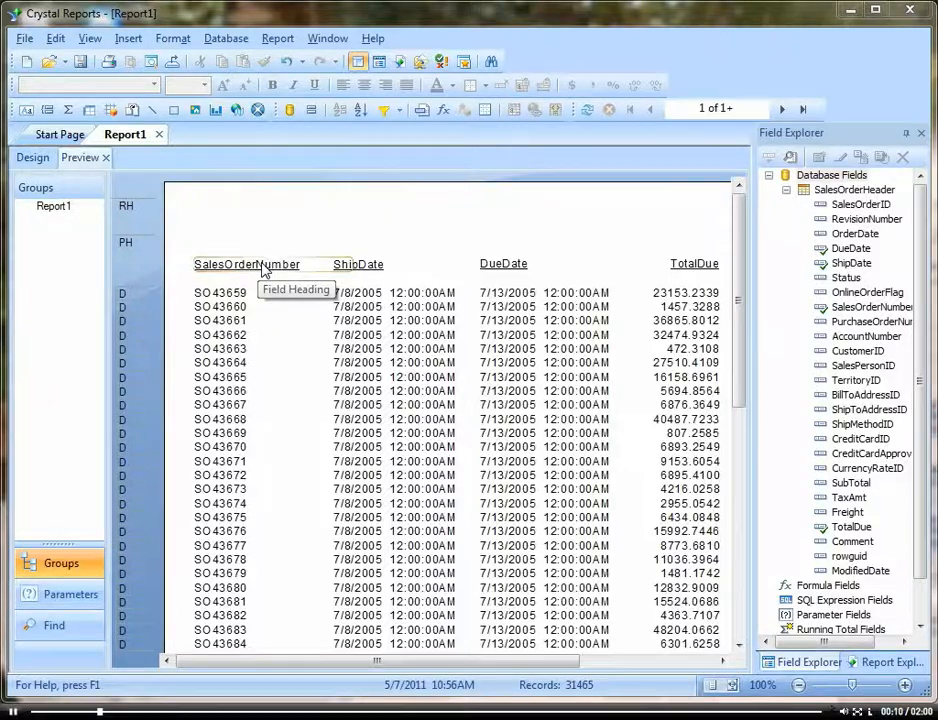
Step: Bold the SalesOrderNumber, ShipDate, DueDate and TotalDue column headings, then select the ShipDate values
click(246, 264)
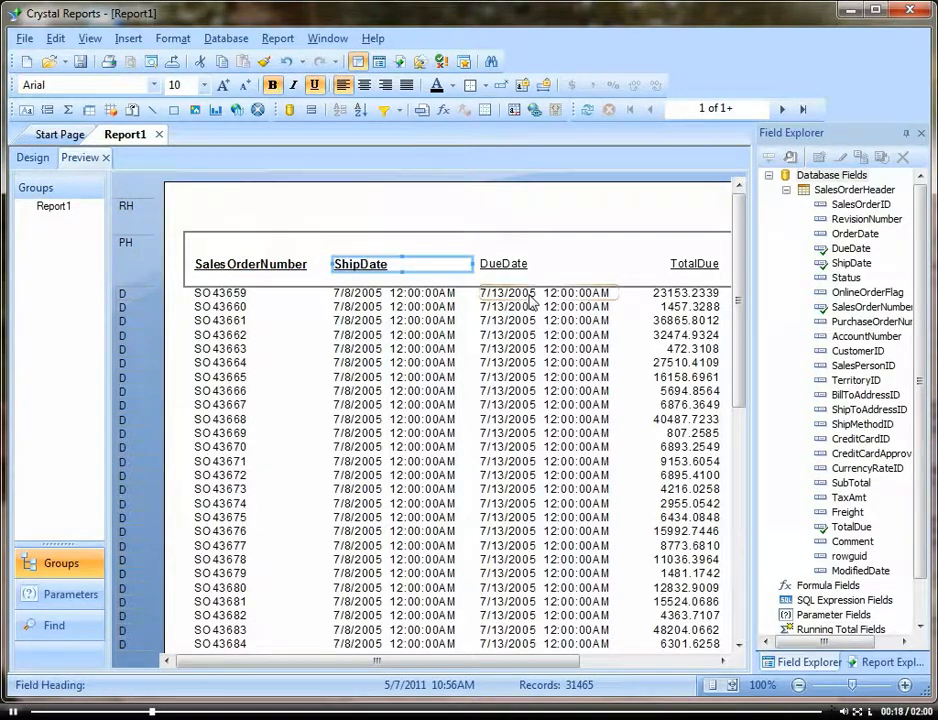
click(504, 264)
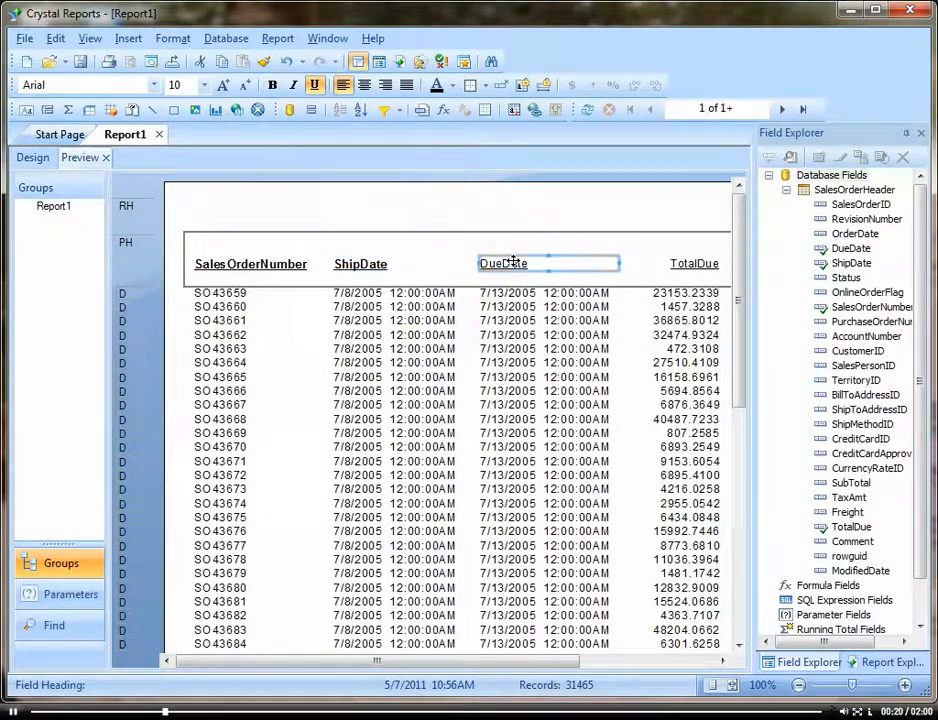
mouse_move(694, 264)
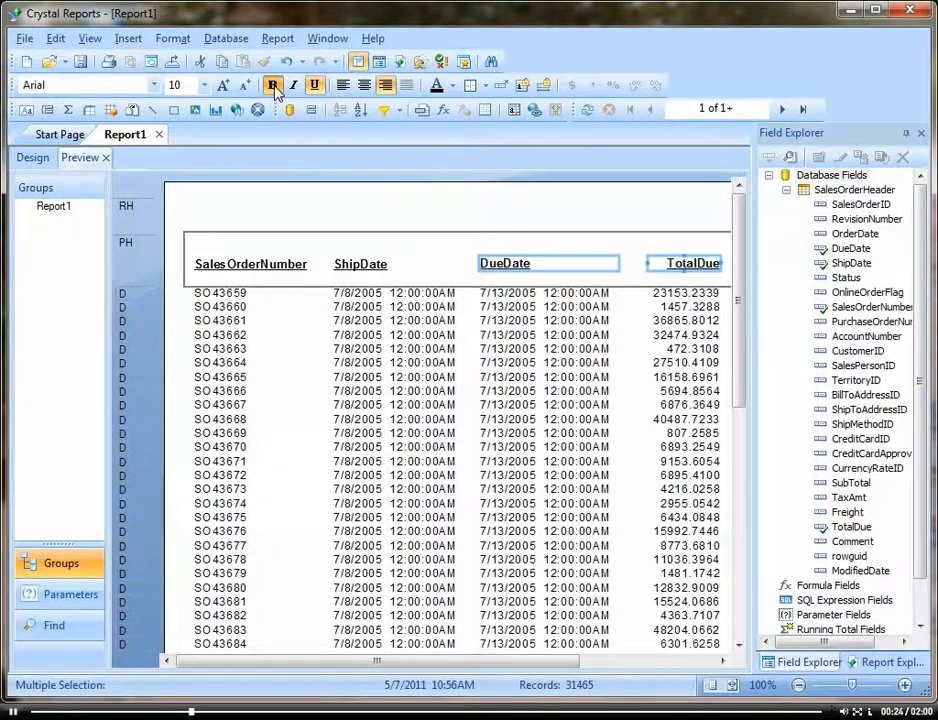
click(326, 208)
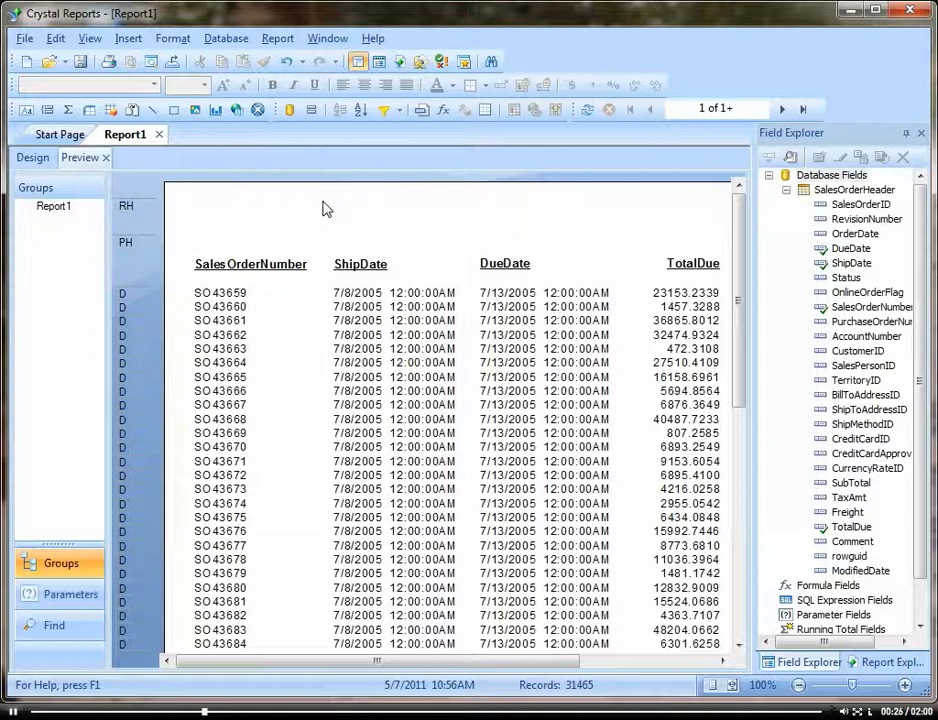
click(378, 292)
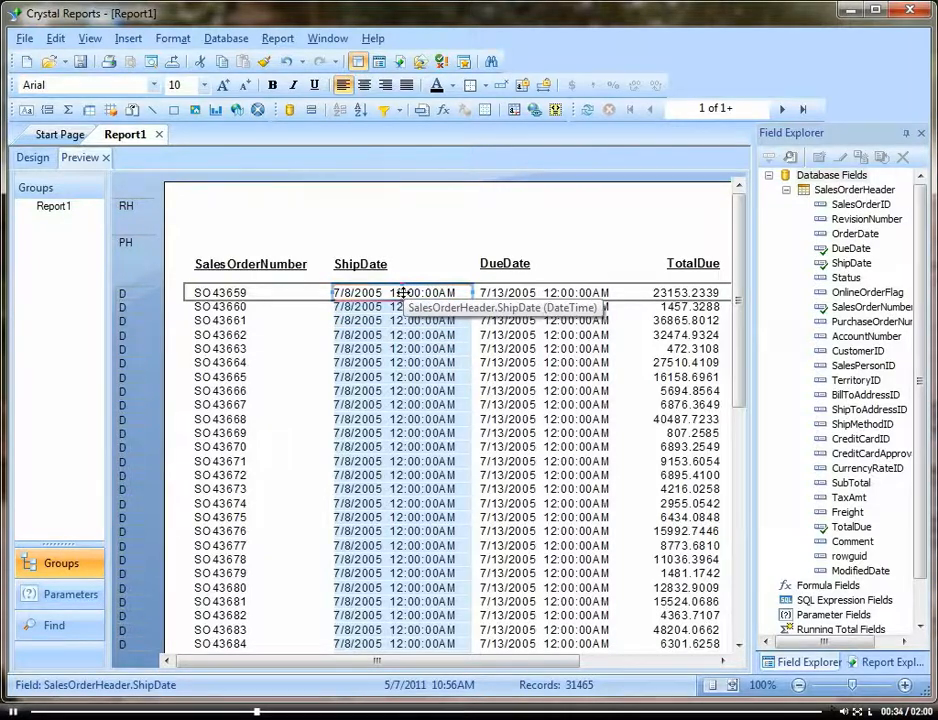
Step: In Format Field for ShipDate, choose the 03/01/1999 date-only style and bring up Customize
right_click(400, 292)
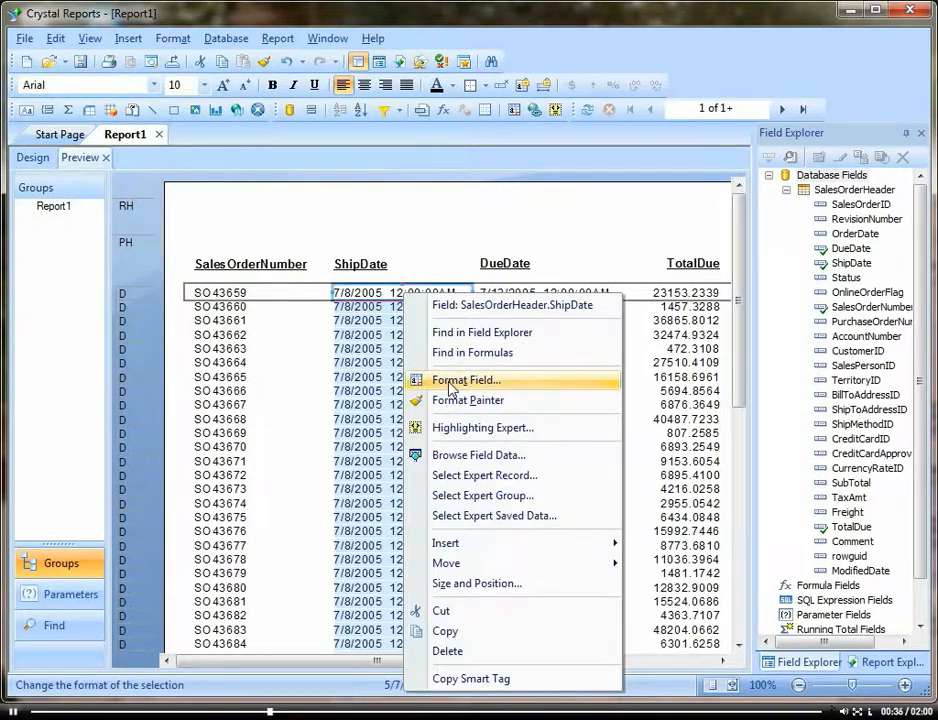
click(464, 380)
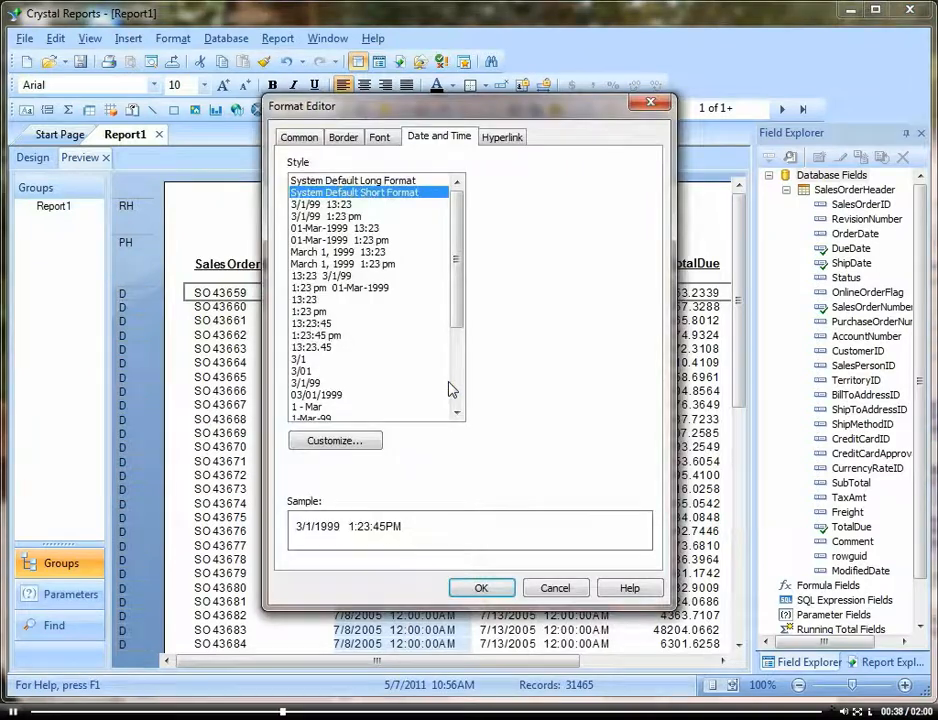
scroll(down, 3)
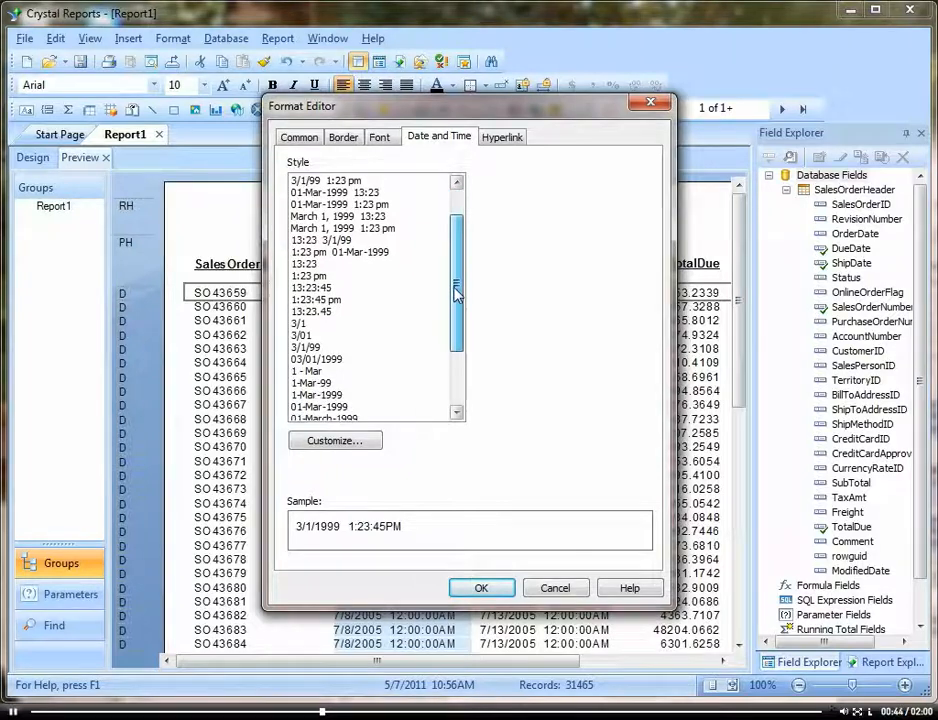
click(324, 348)
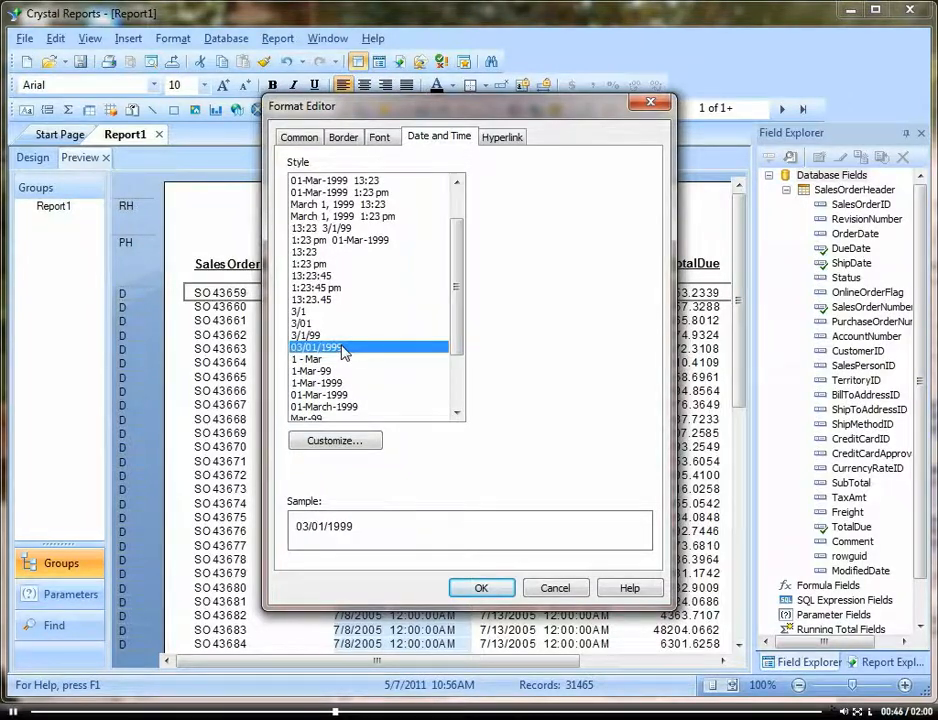
click(336, 440)
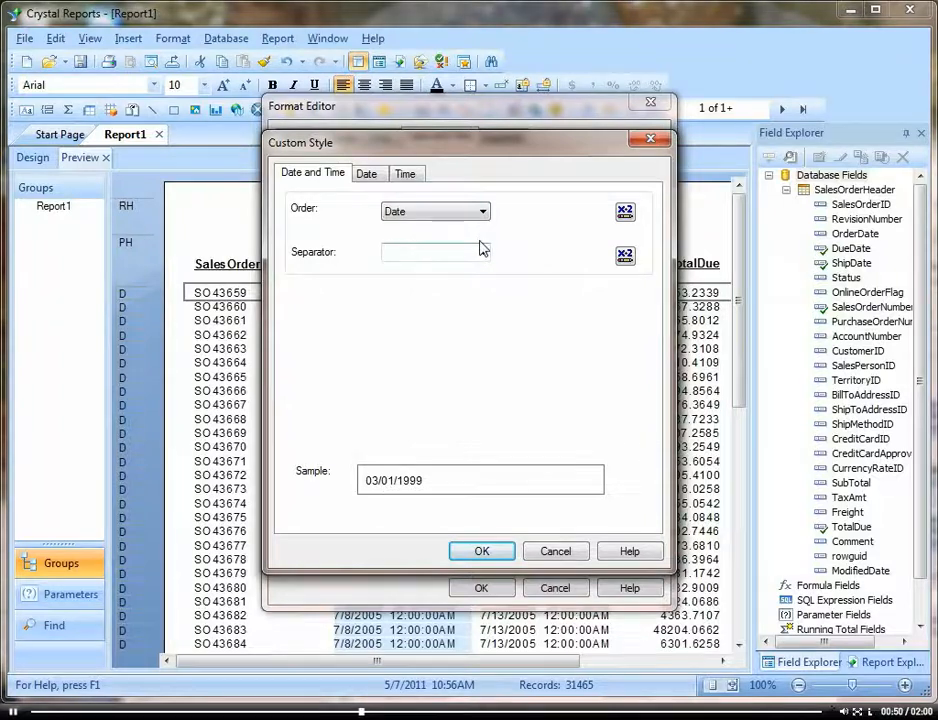
Step: Set the custom date style to month 3 and day 1 (no leading zeros, 3/1/1999) and confirm it
click(368, 172)
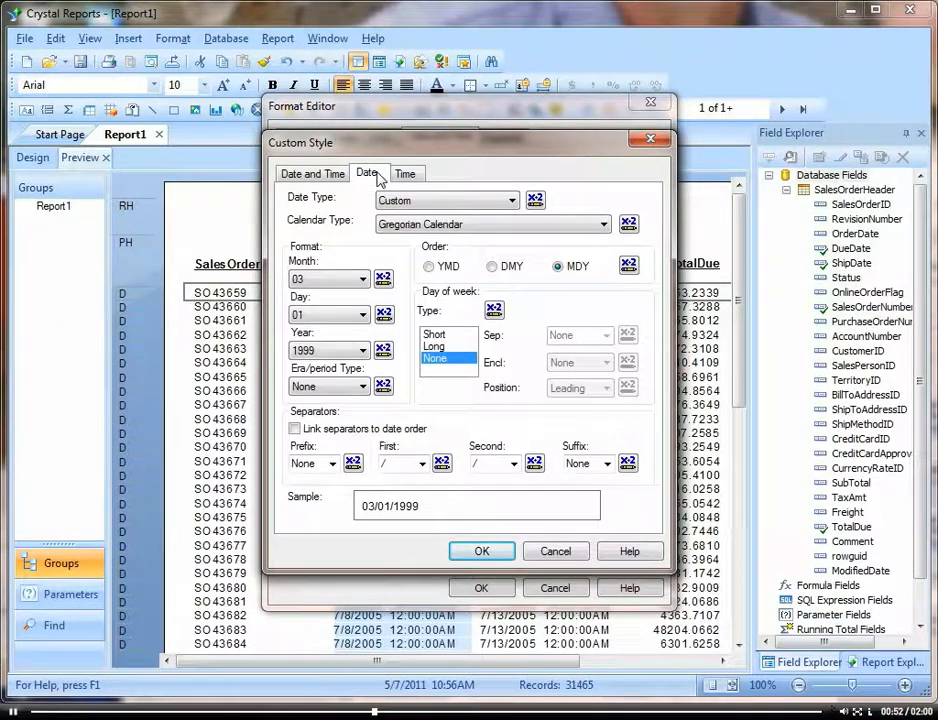
click(356, 278)
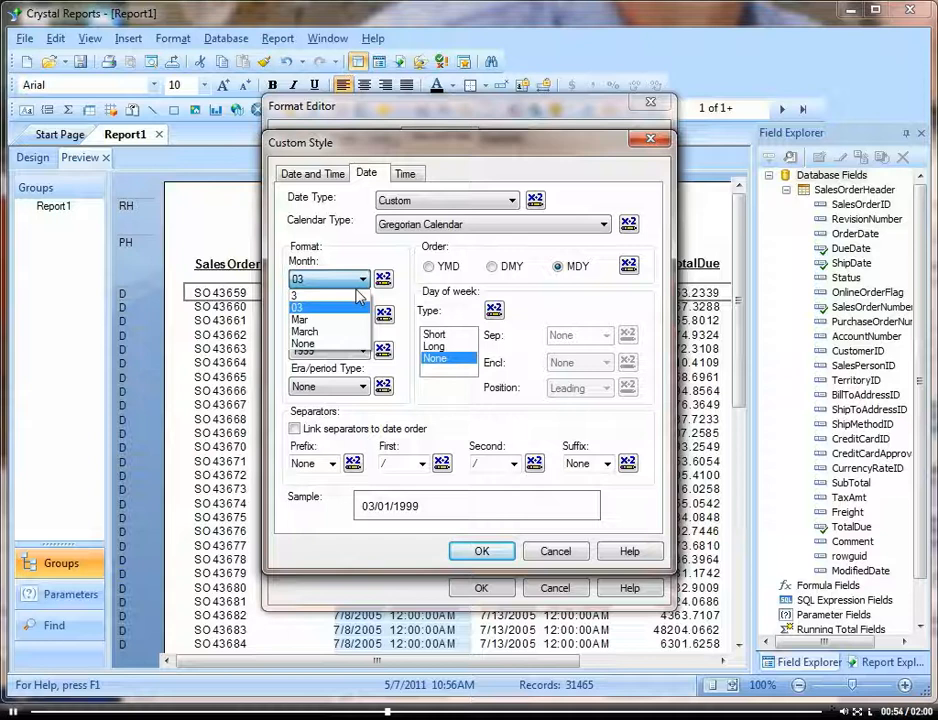
click(320, 296)
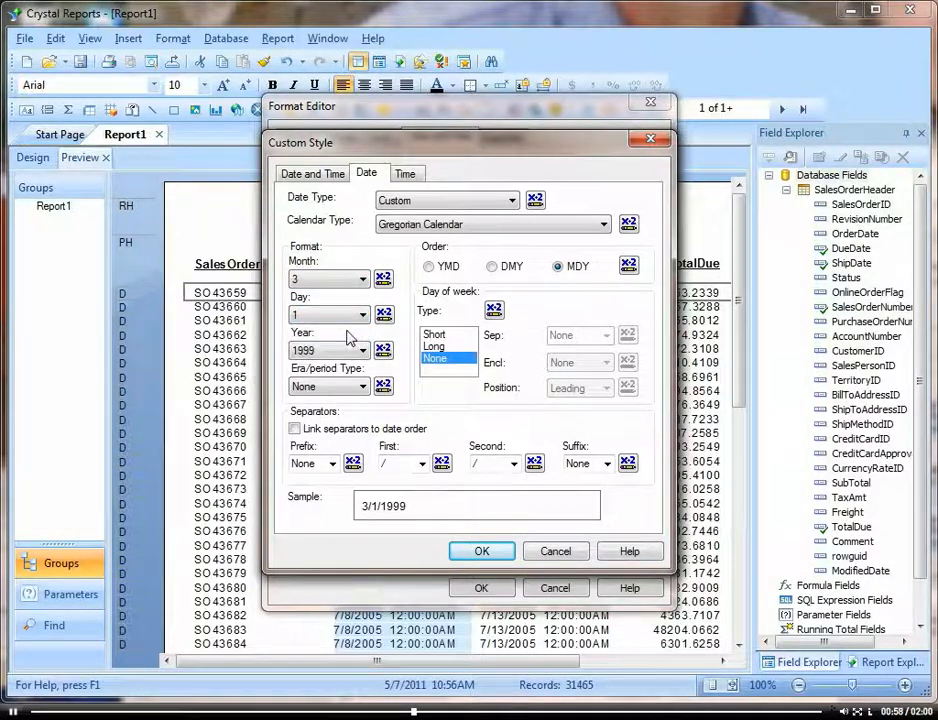
mouse_move(464, 540)
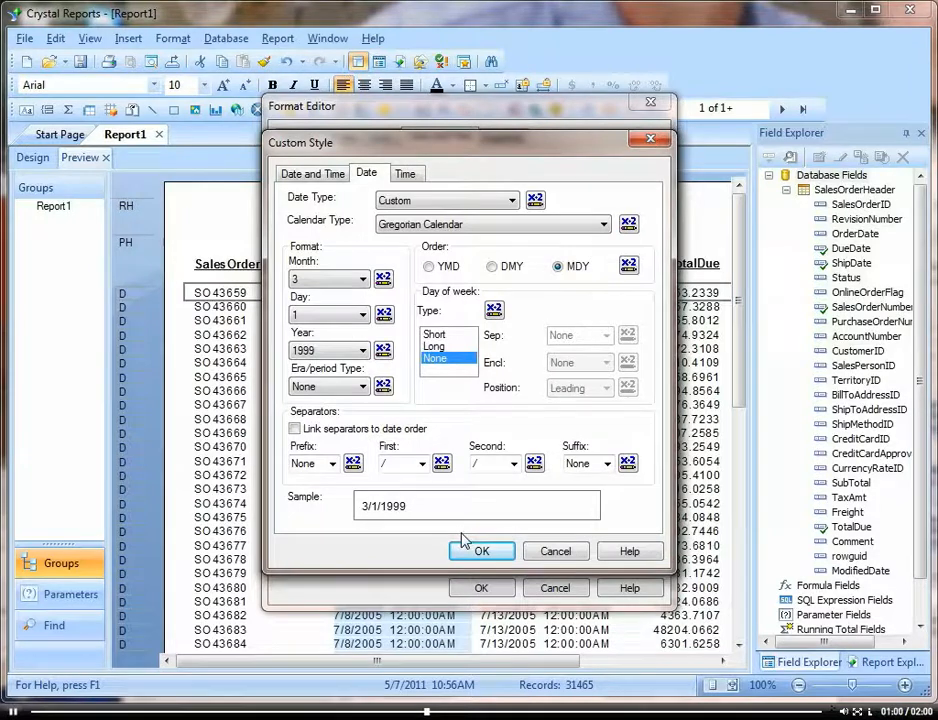
click(480, 552)
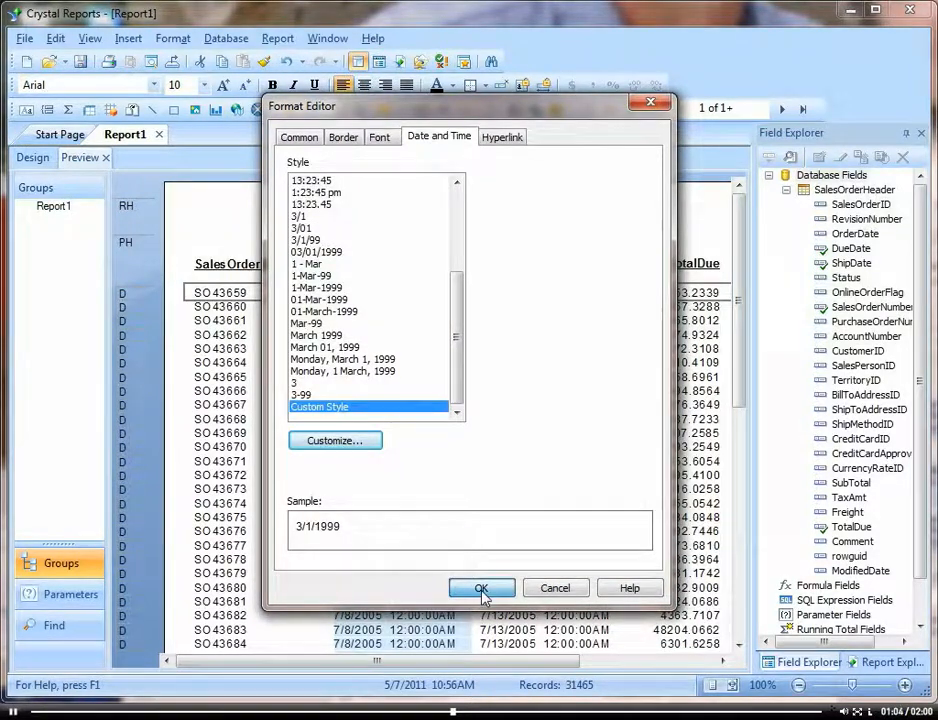
Step: Apply the date-only format so ShipDate shows dates like 7/8/2005
click(480, 588)
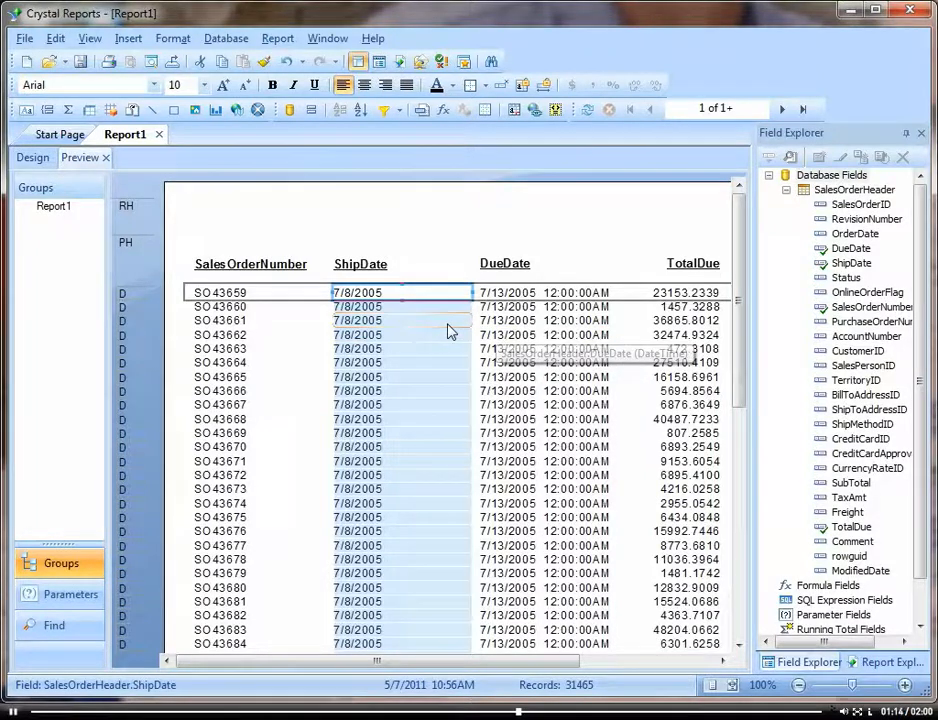
Step: Start Format Painter from the ShipDate field to copy its date format to DueDate
right_click(356, 320)
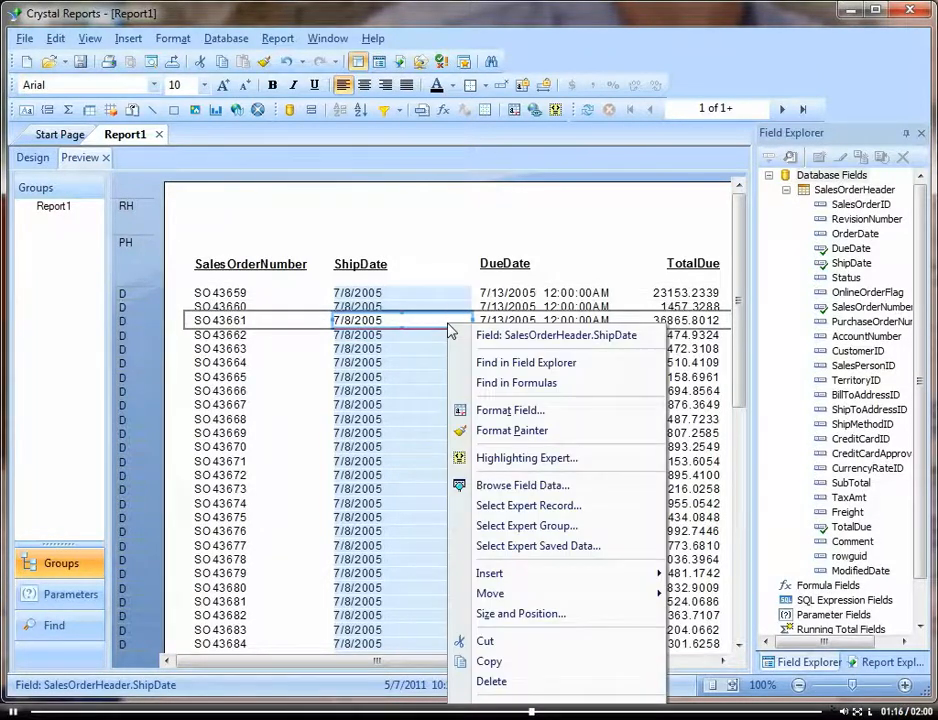
mouse_move(512, 430)
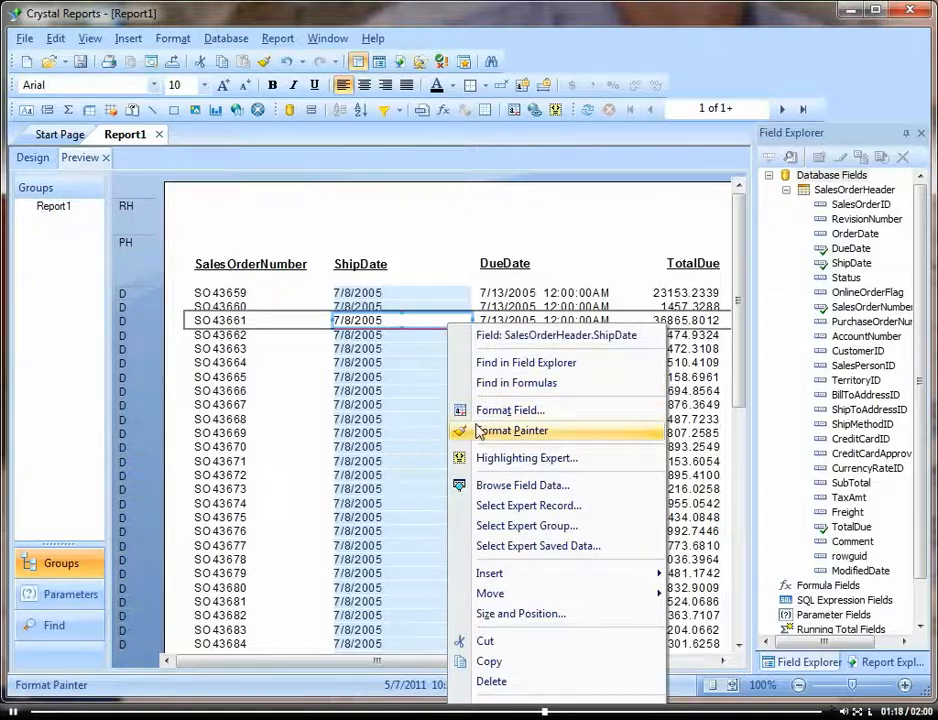
mouse_move(564, 436)
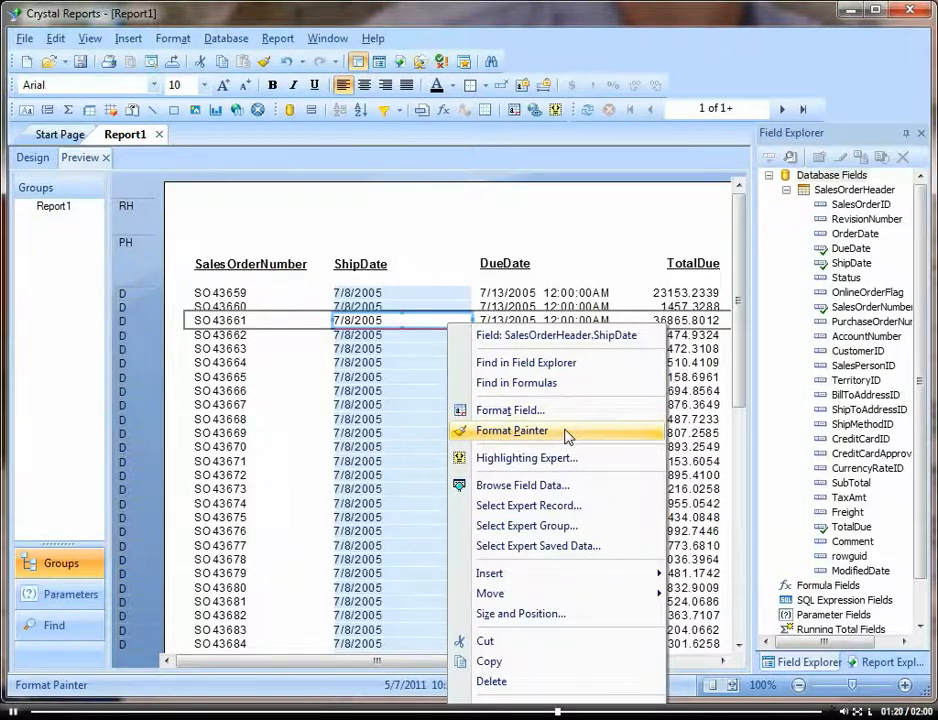
click(512, 430)
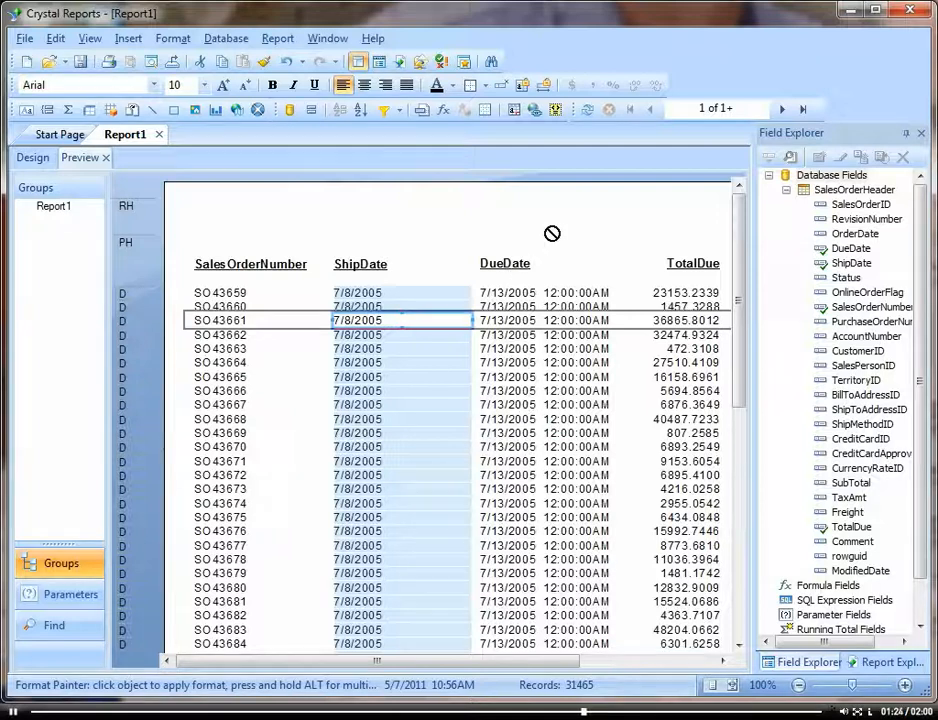
mouse_move(532, 378)
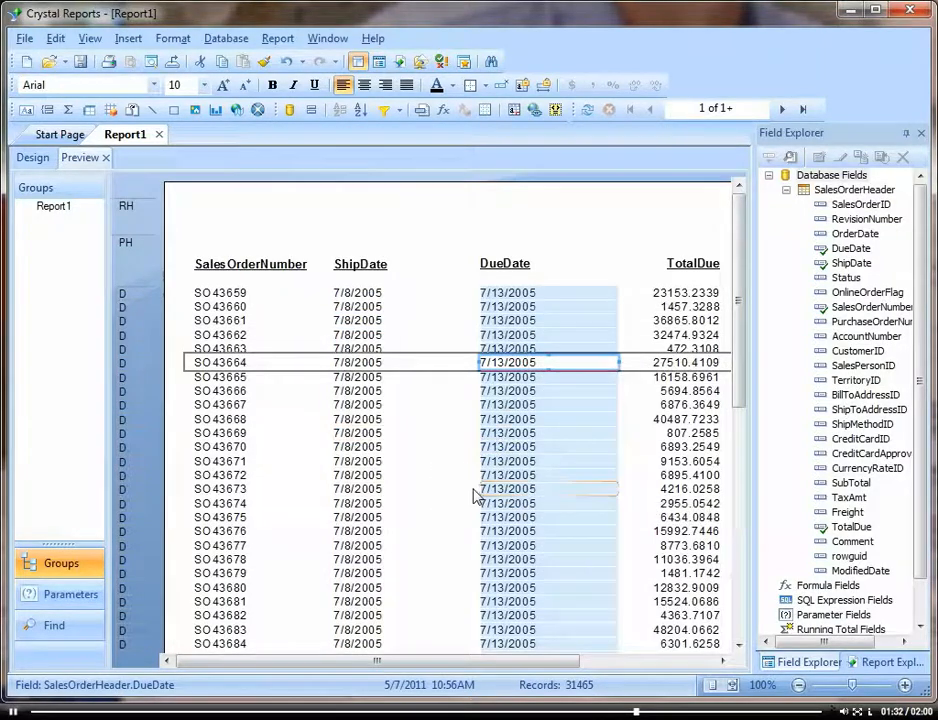
mouse_move(520, 448)
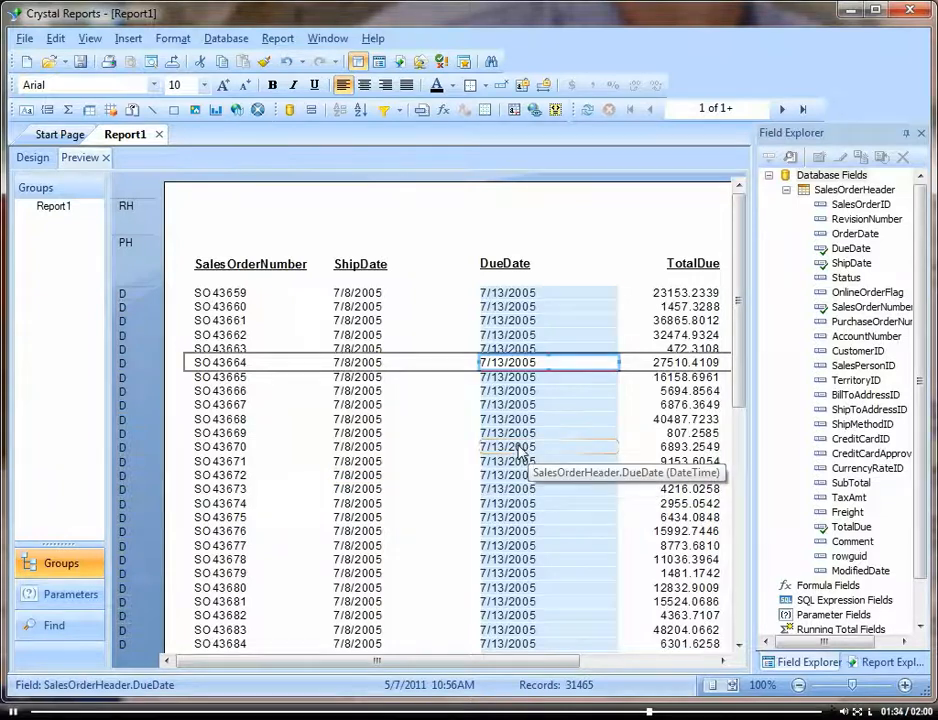
mouse_move(560, 470)
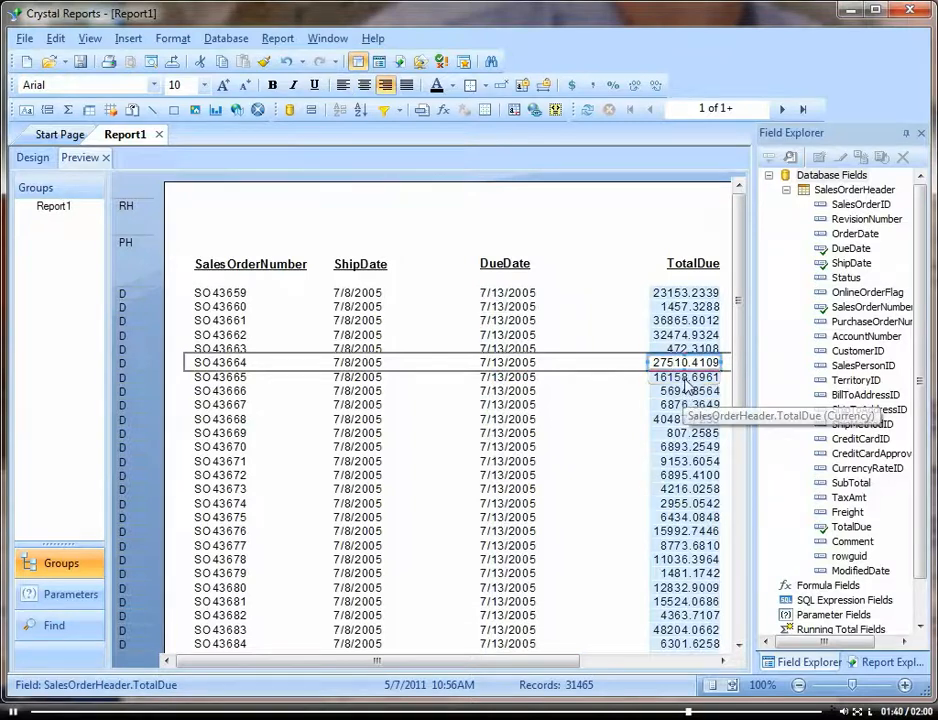
Step: Format TotalDue with the $(1,123.00) currency style so values show like $23,153.24
right_click(684, 362)
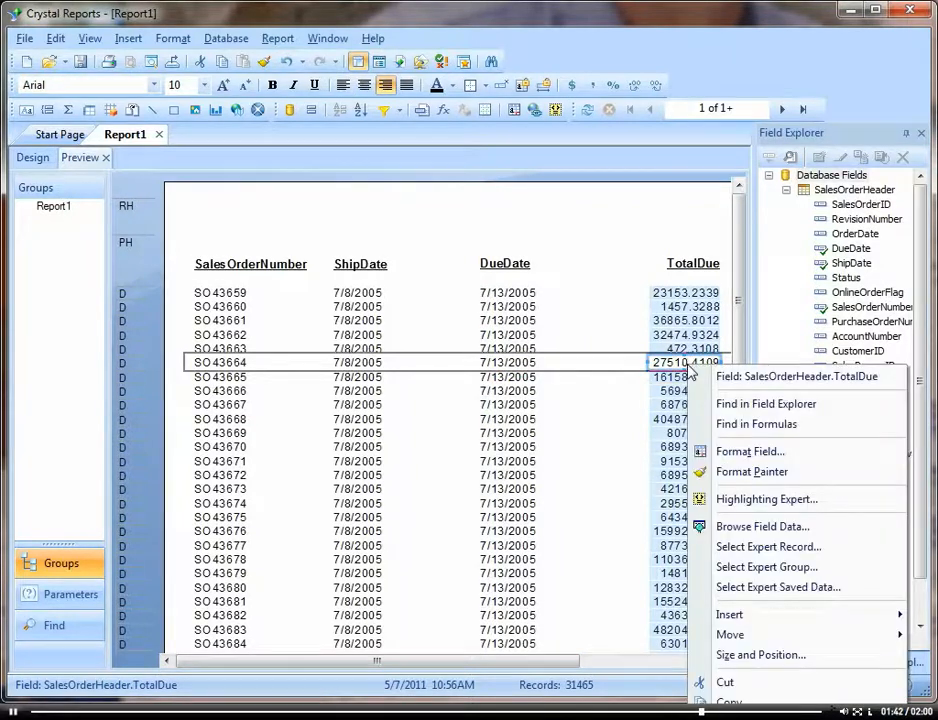
click(750, 452)
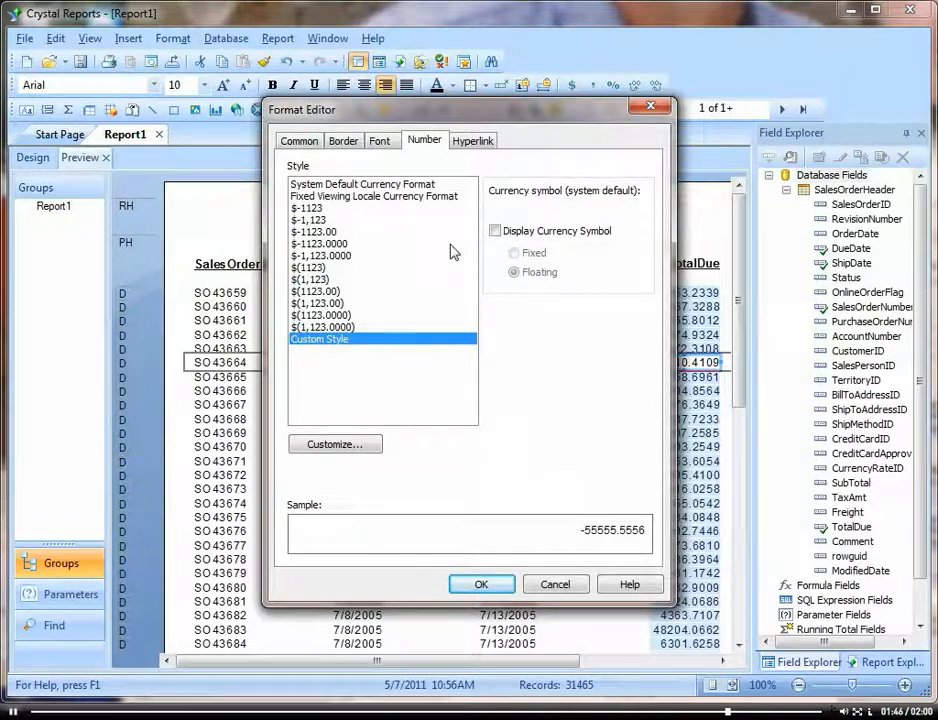
mouse_move(348, 302)
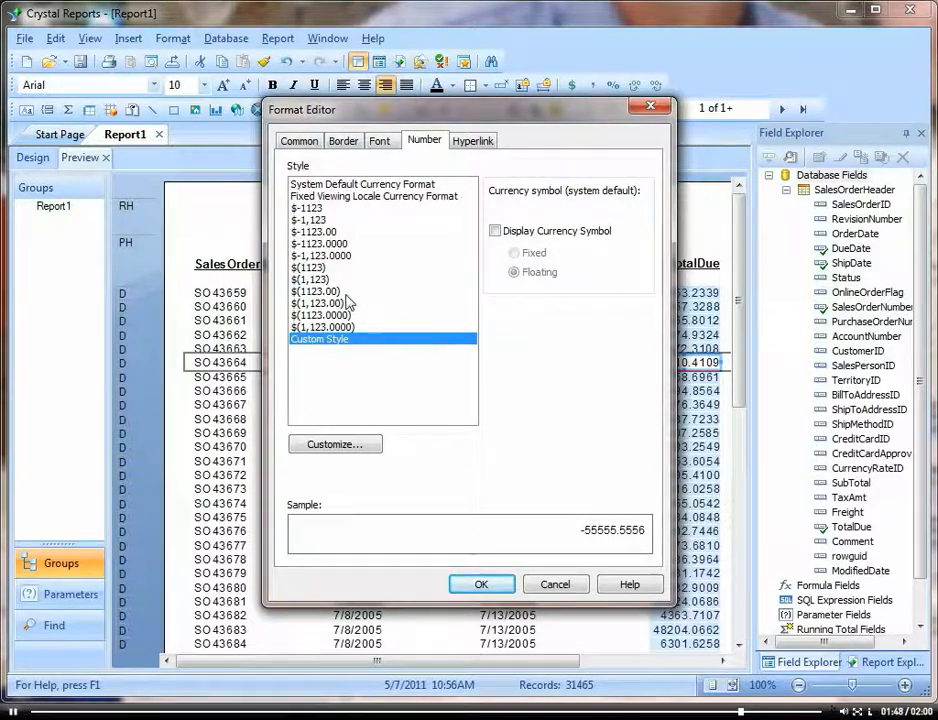
click(320, 304)
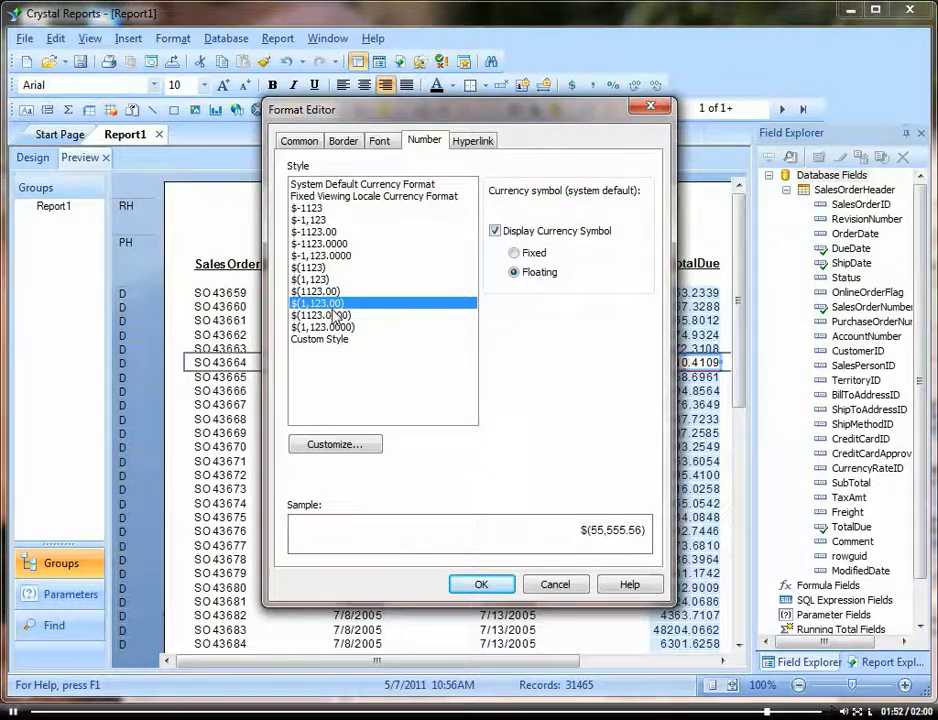
mouse_move(512, 364)
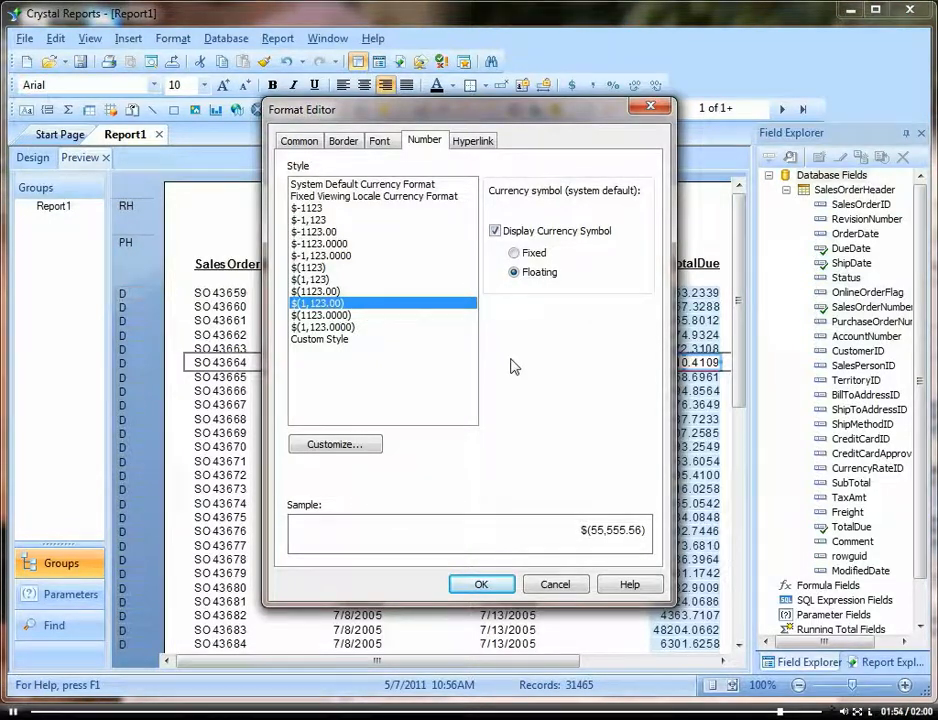
click(480, 584)
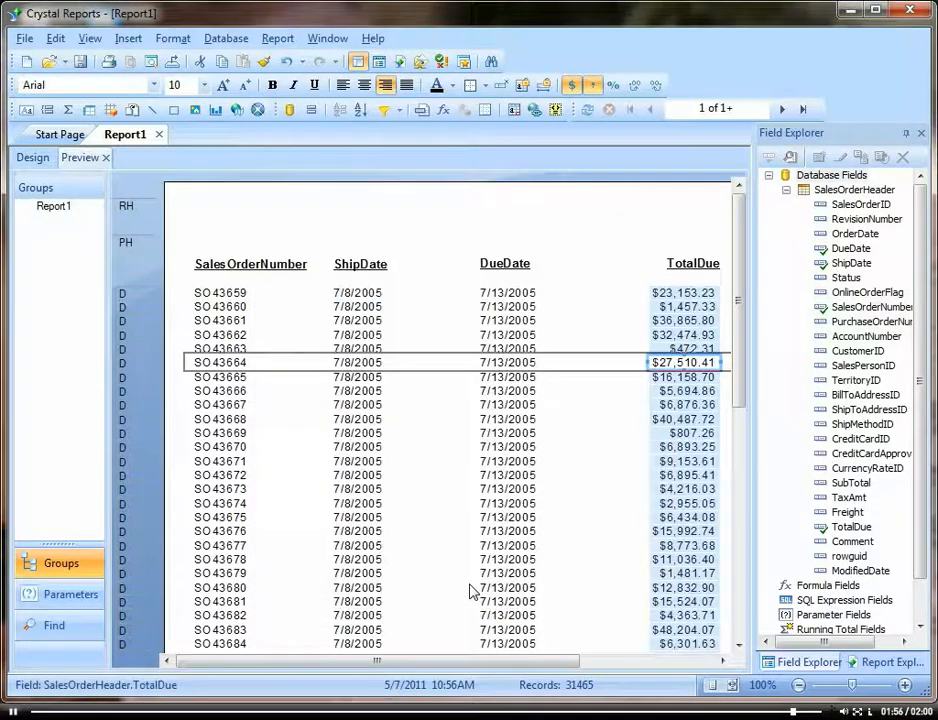
mouse_move(472, 590)
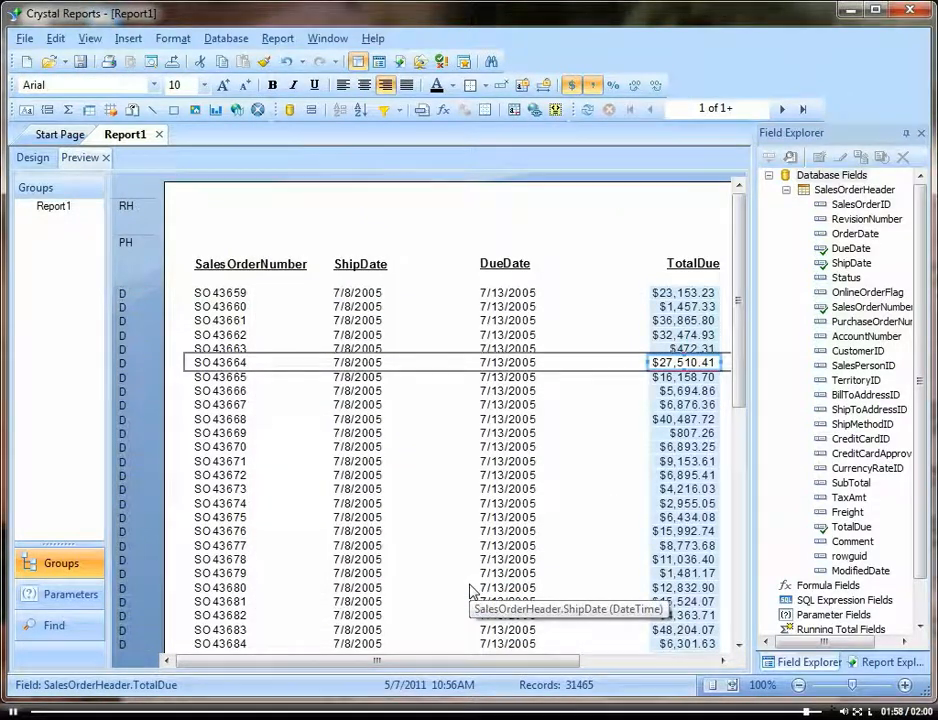